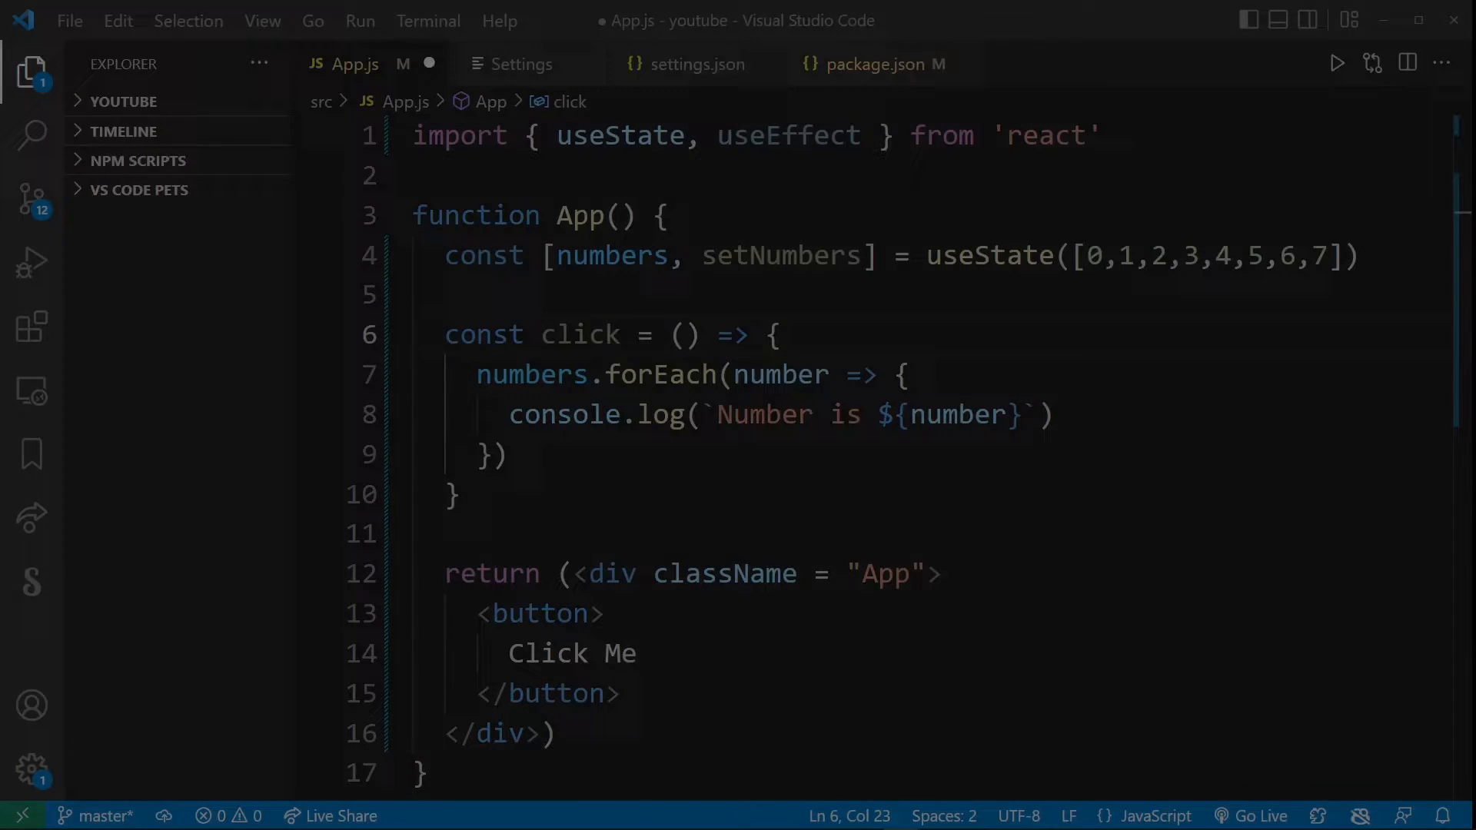
Select the forEach block and indent it one level inside the click handler
{"action": "double_click", "coordinate": [531, 374]}
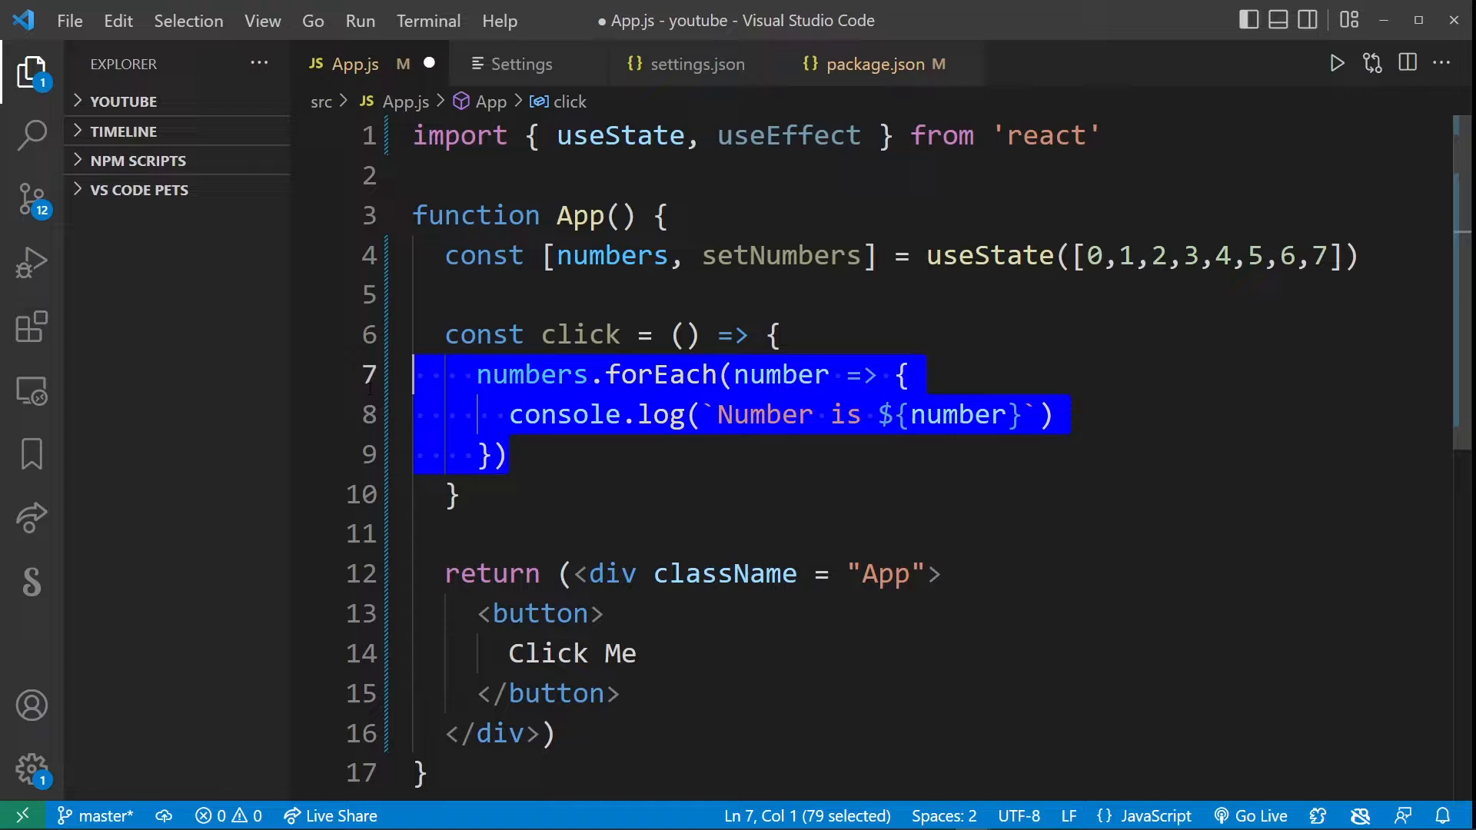
{"action": "key", "text": "ctrl"}
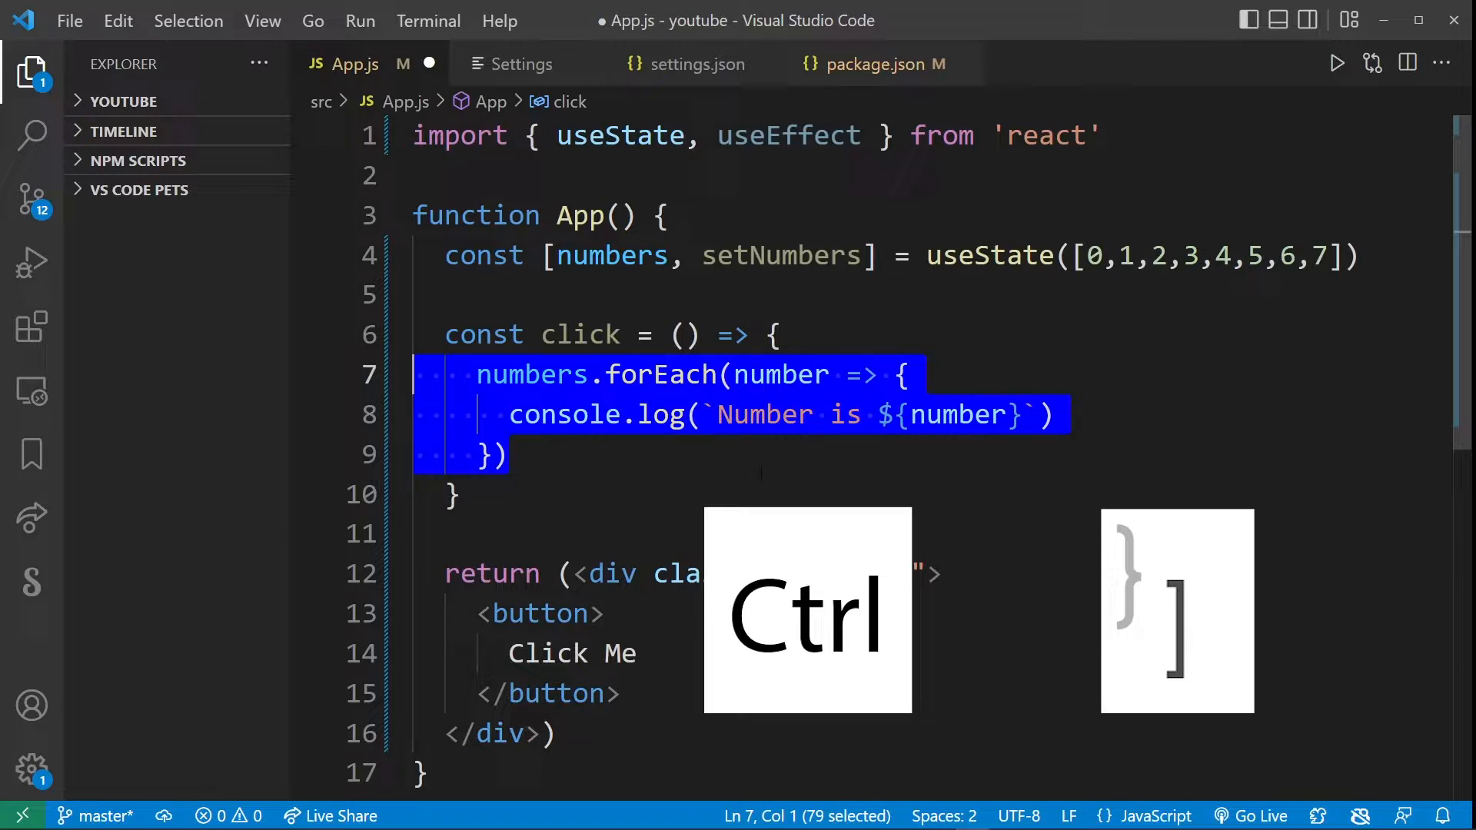
{"action": "key", "text": "Tab"}
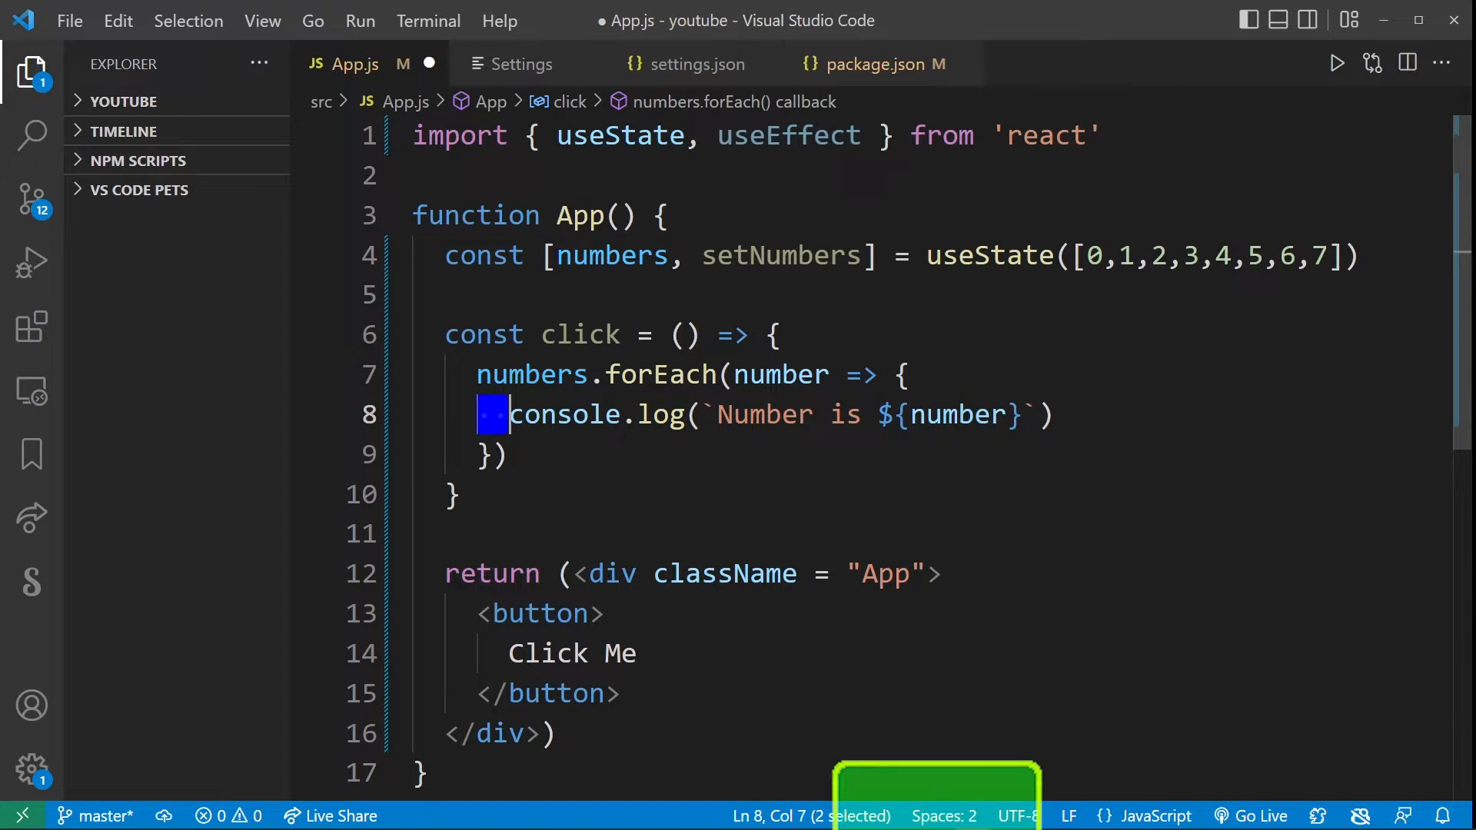
Switch the file's indentation to 4 spaces from the status bar
{"action": "left_click", "coordinate": [943, 816]}
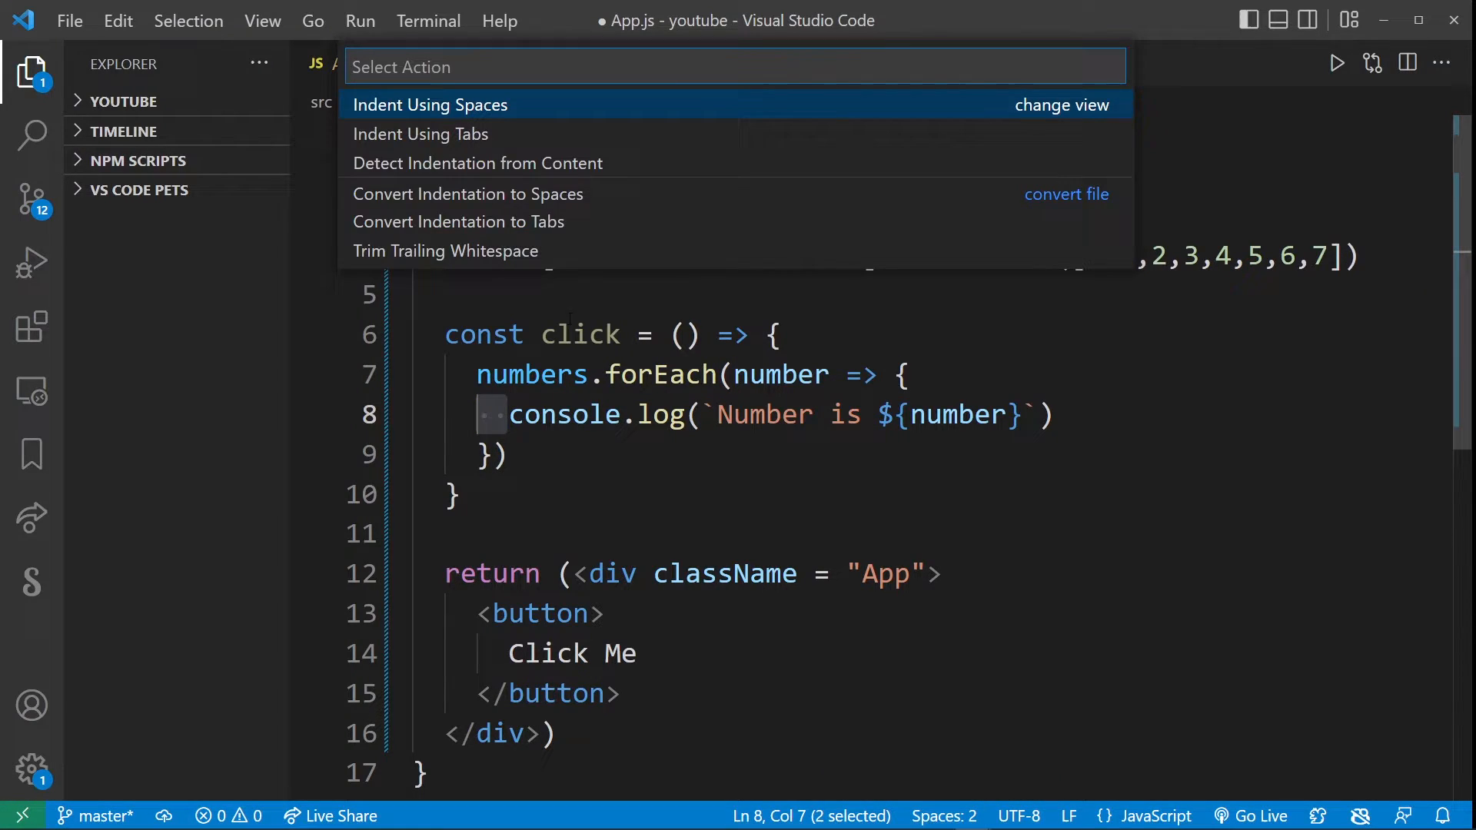
{"action": "mouse_move", "coordinate": [489, 111]}
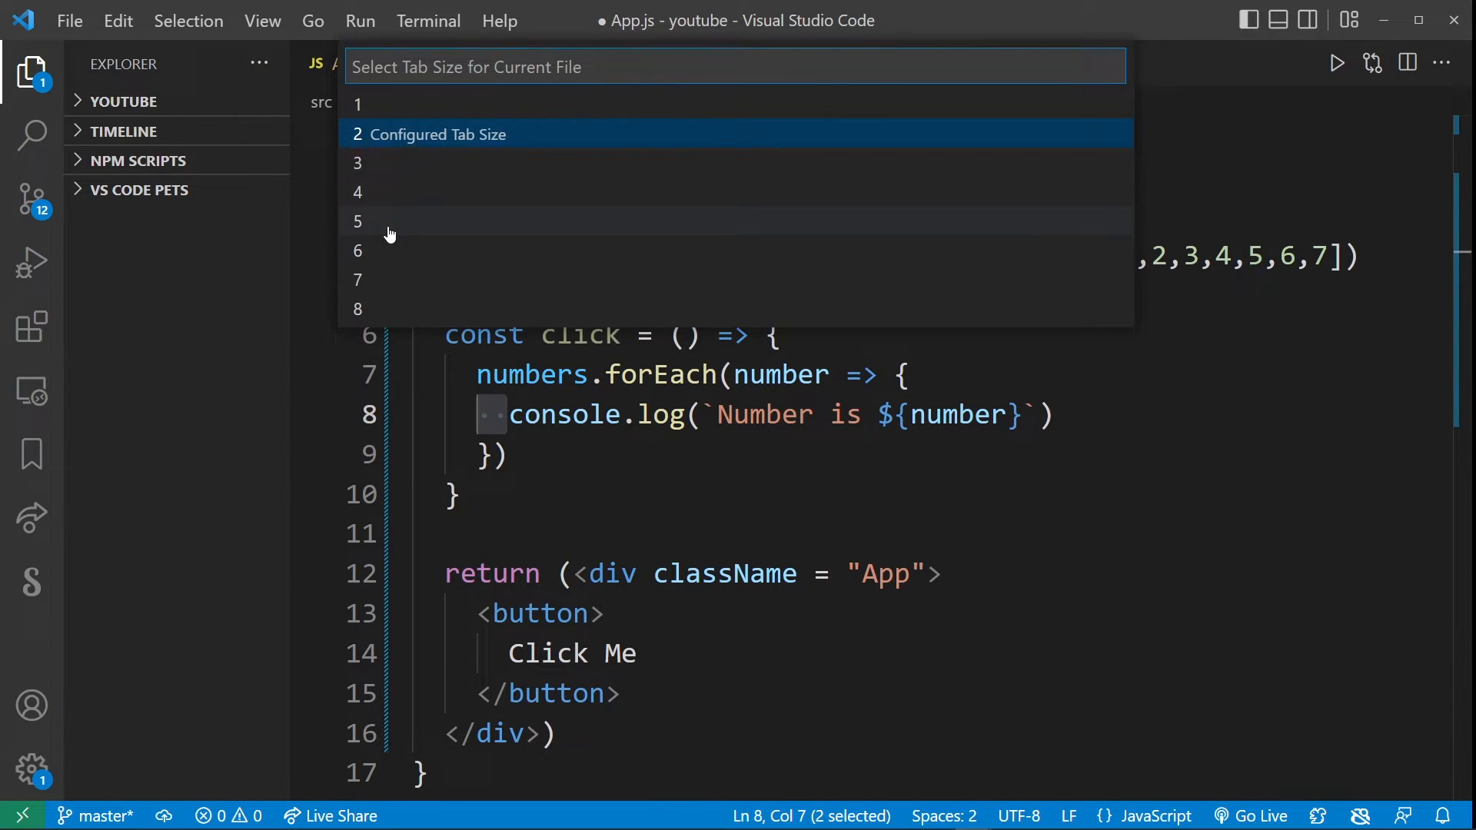
{"action": "left_click", "coordinate": [357, 192]}
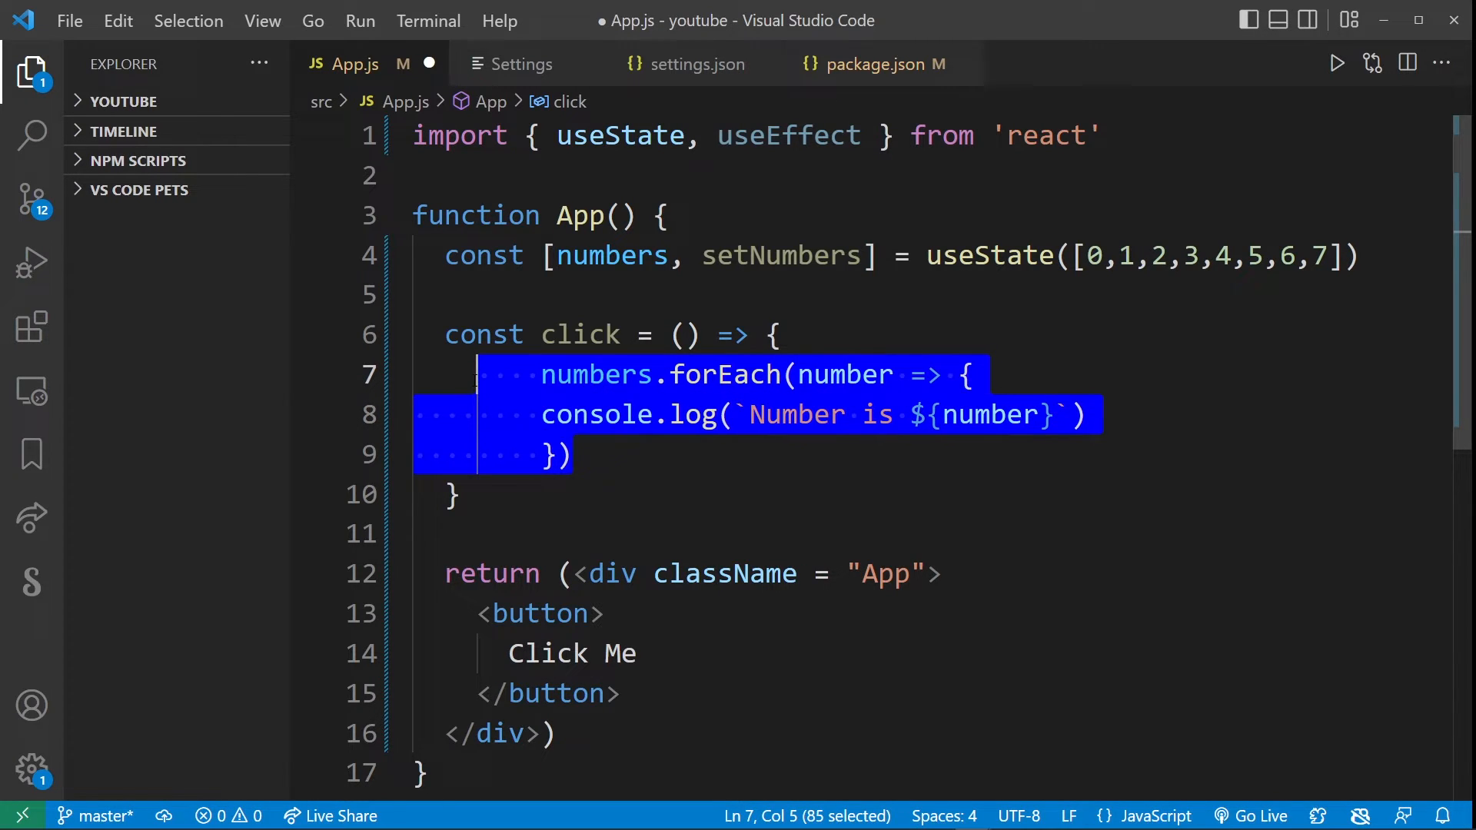
Outdent the selection back toward two-space indentation
{"action": "key", "text": "Shift+Tab"}
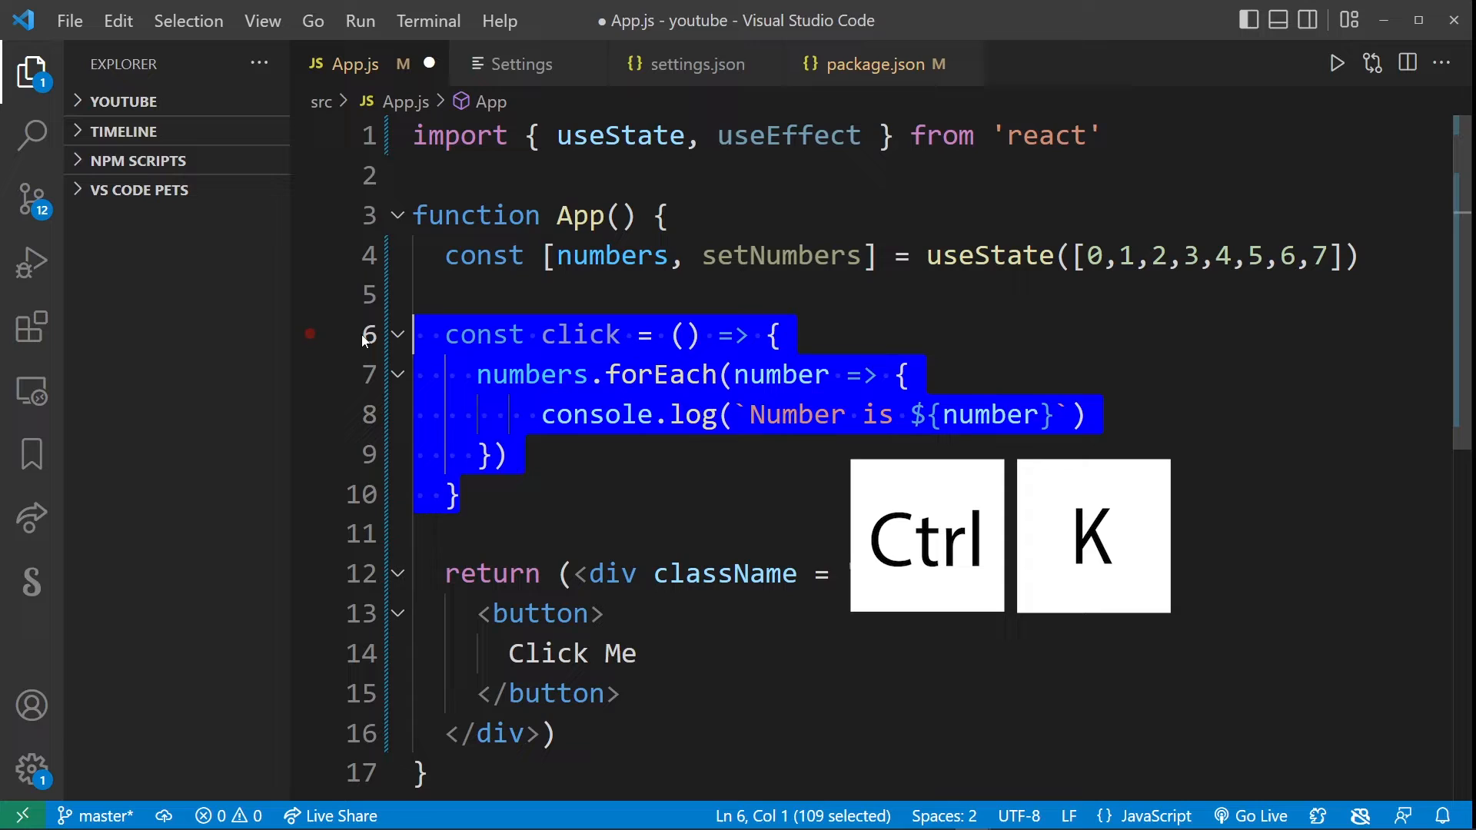
Reformat the click function and pull console.log back level with the forEach line
{"action": "key", "text": "shift+tab"}
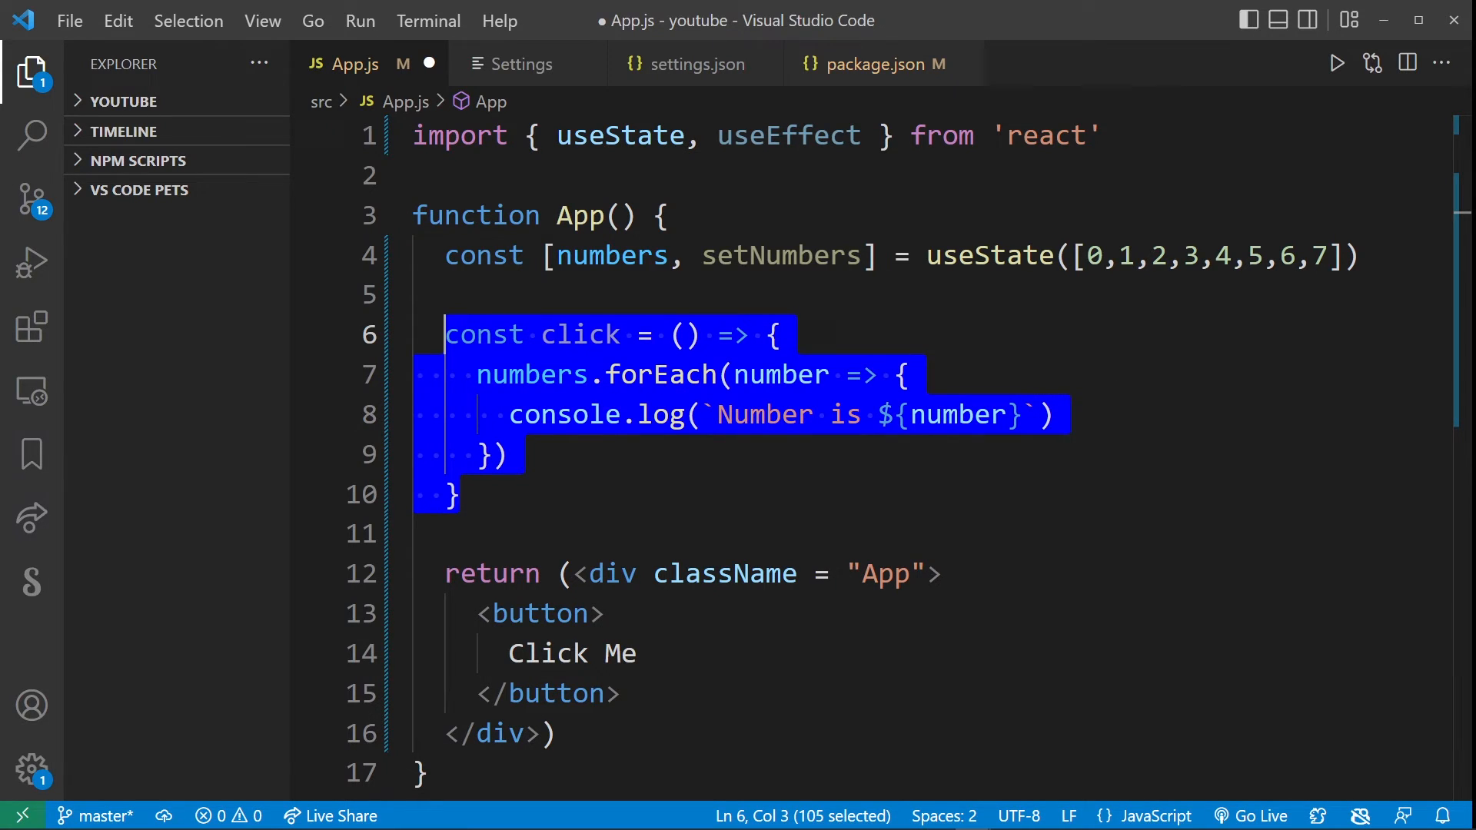
{"action": "key", "text": "shift+tab"}
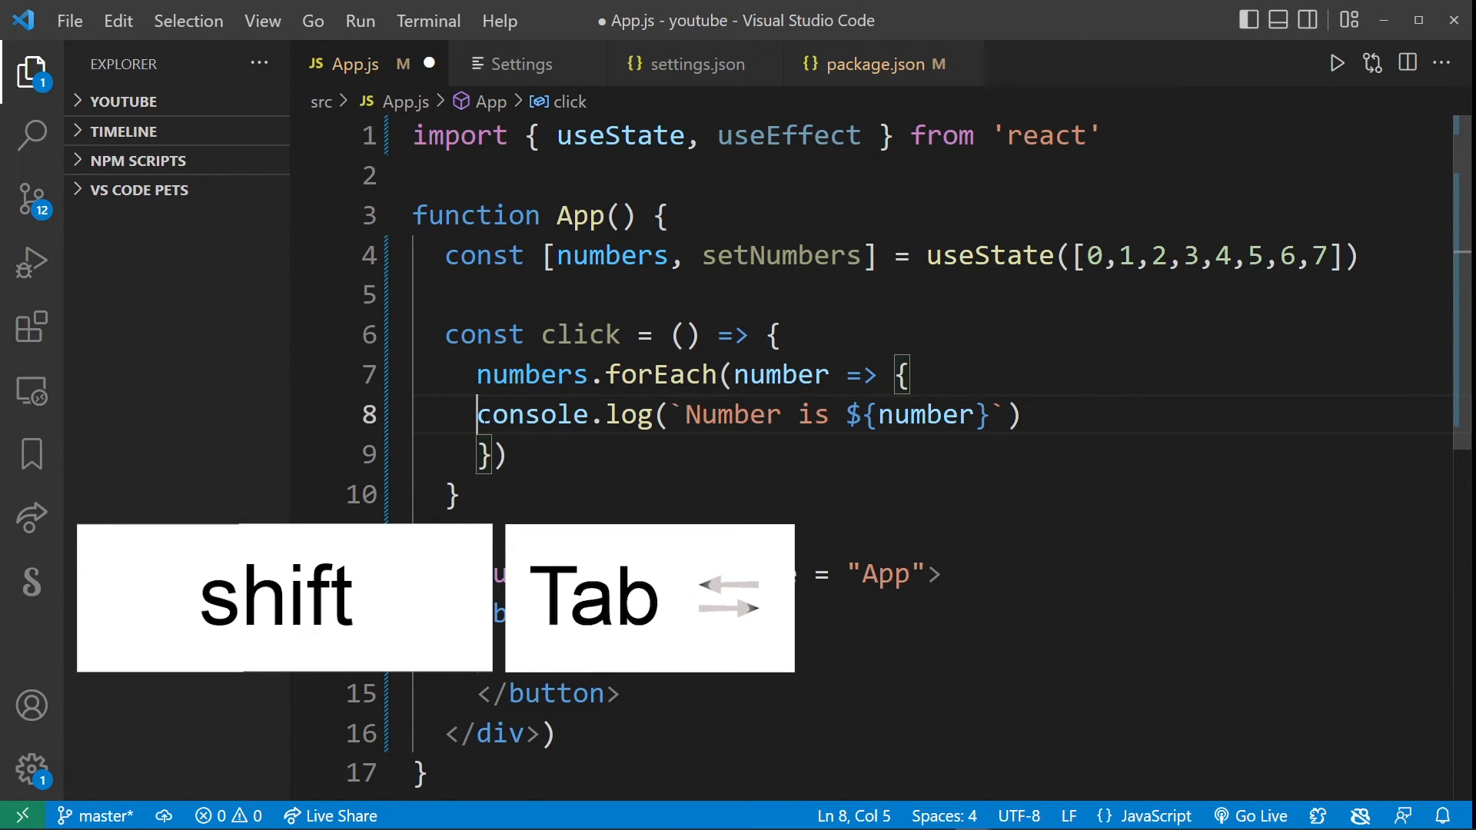
Re-indent the forEach block so console.log sits one 4-space level deeper than forEach
{"action": "key", "text": "shift+tab"}
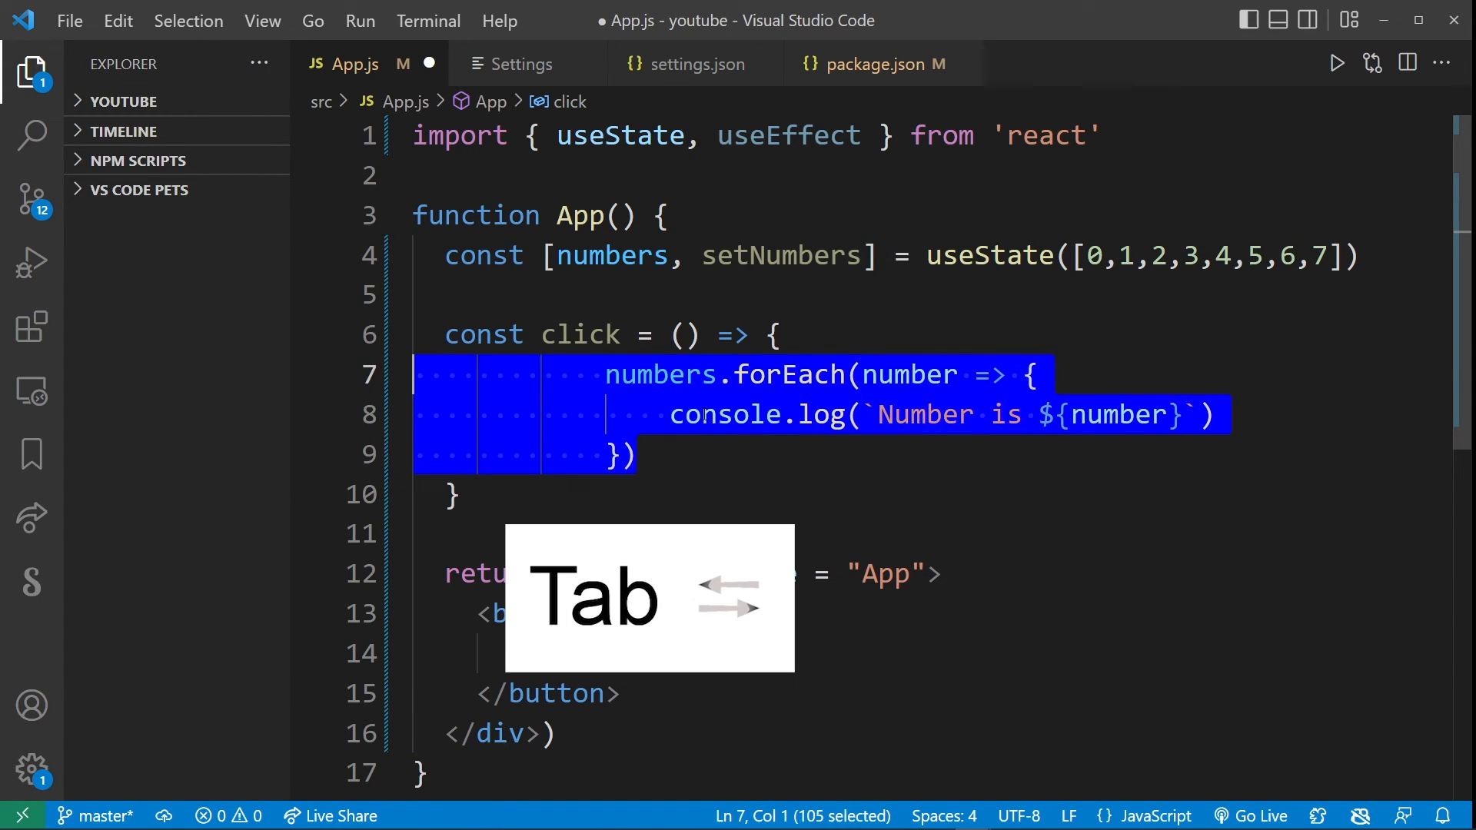
{"action": "key", "text": "shift+tab"}
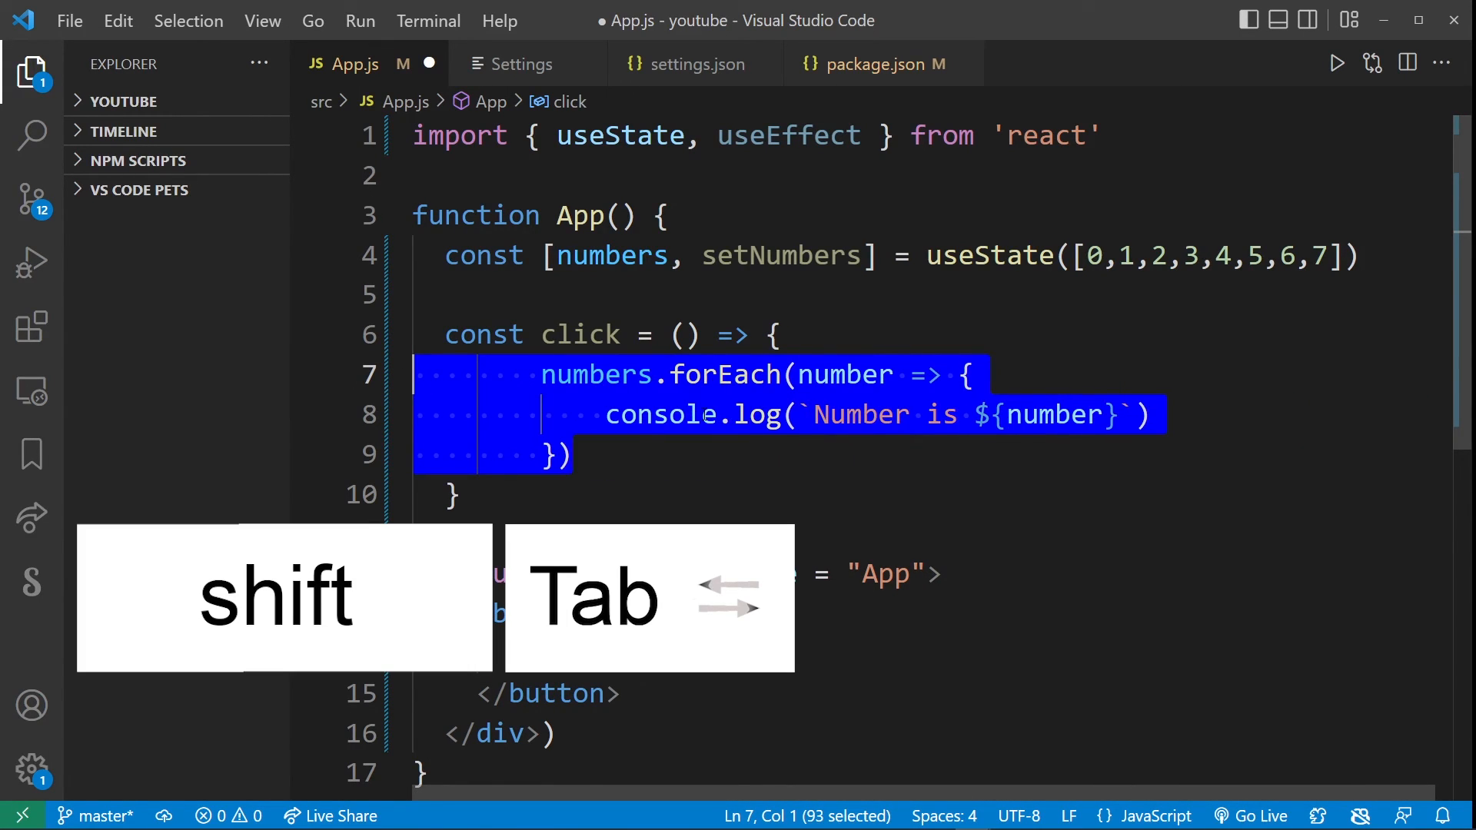
{"action": "key", "text": "shift+tab"}
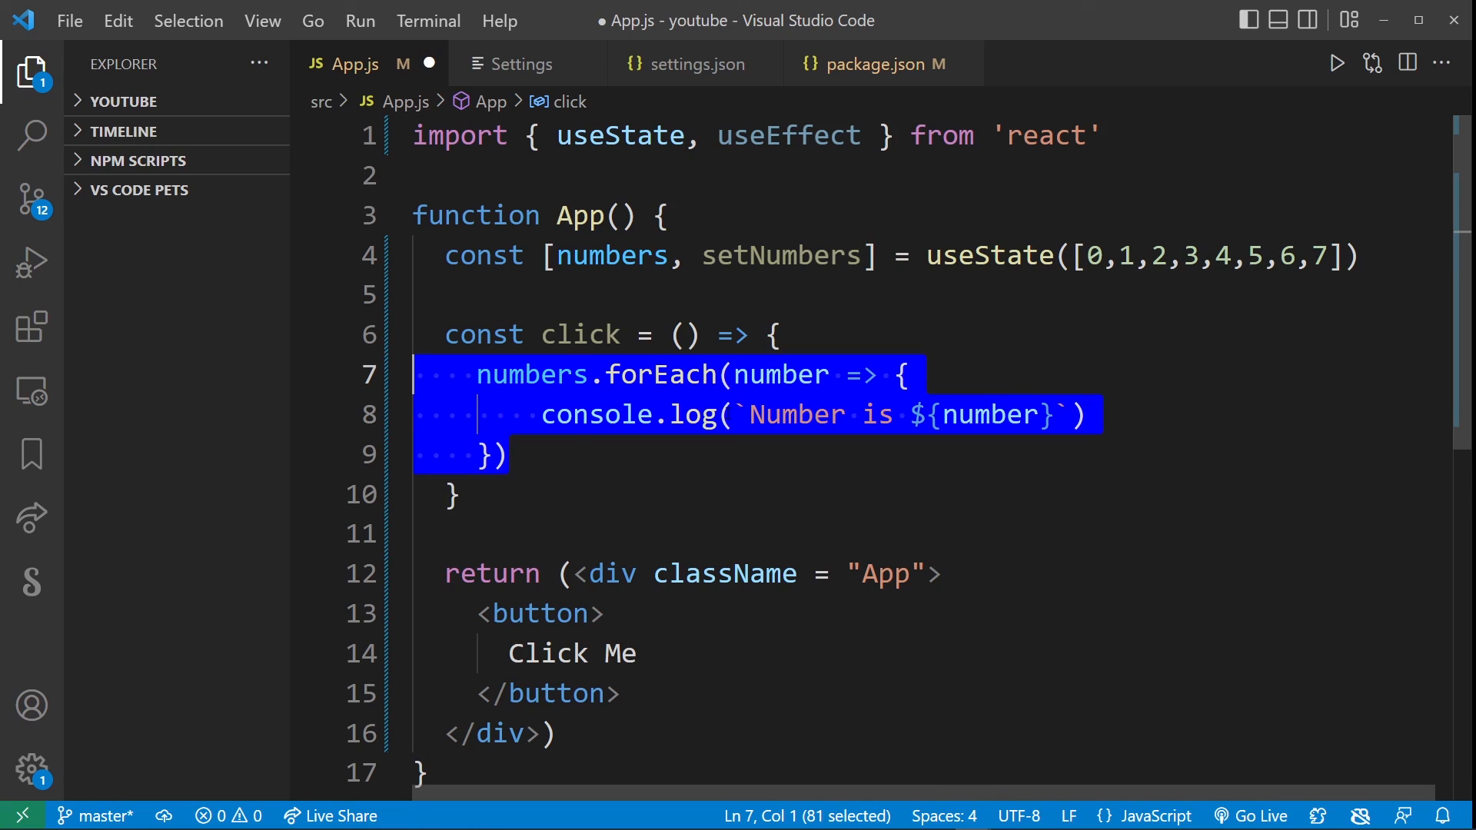